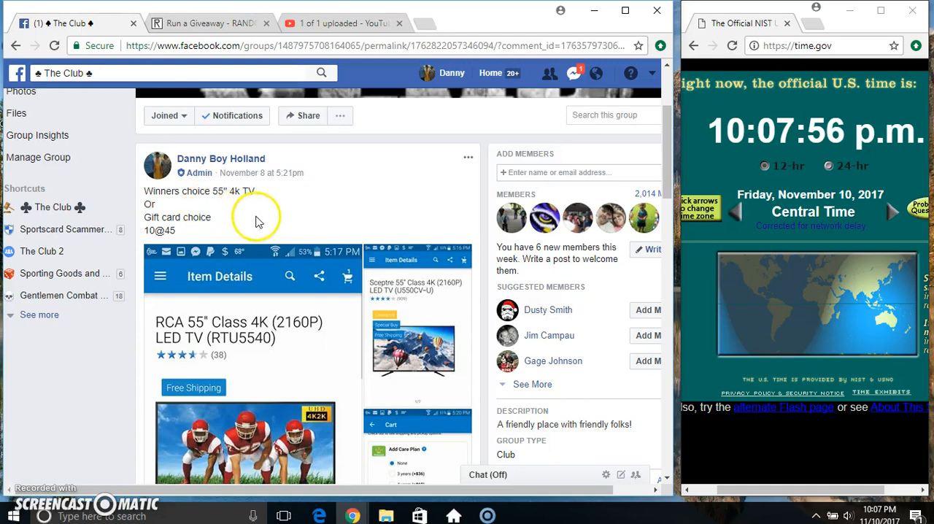
{"action": "mouse_move", "coordinate": [752, 183]}
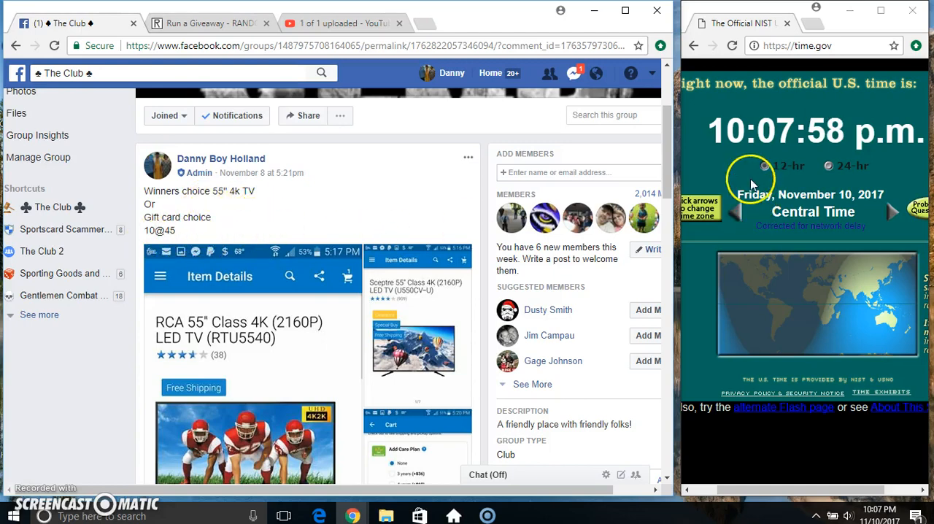
Step: Scroll the Facebook giveaway post down to the newest 'setting up' and 'live' comments
{"action": "scroll", "scroll_direction": "down", "scroll_amount": 3}
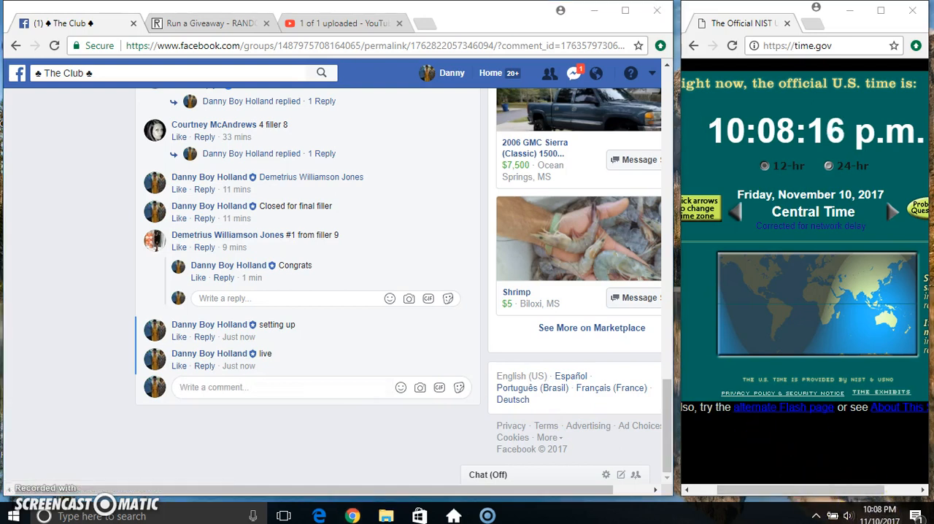
Step: Roll 2d6 on the RANDOM.ORG giveaway form to set the total rounds to 7
{"action": "left_click", "coordinate": [212, 22]}
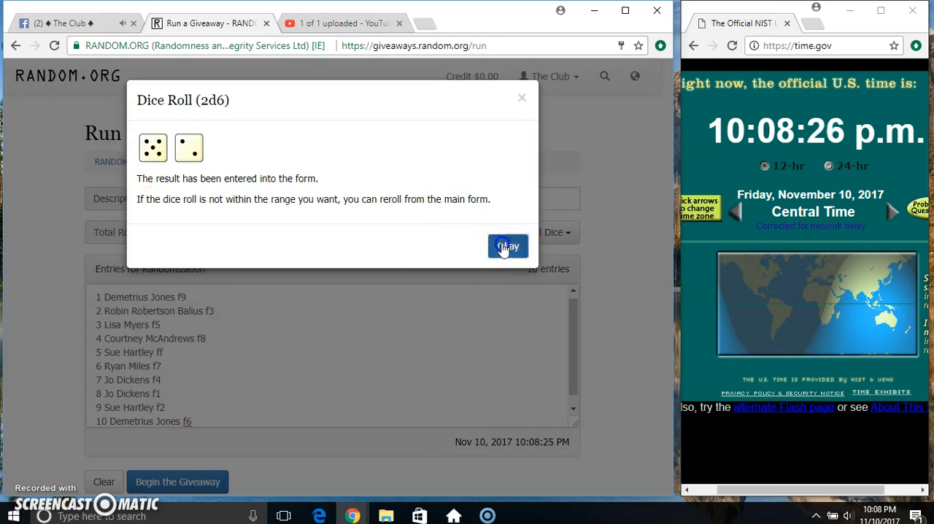
{"action": "left_click", "coordinate": [507, 246]}
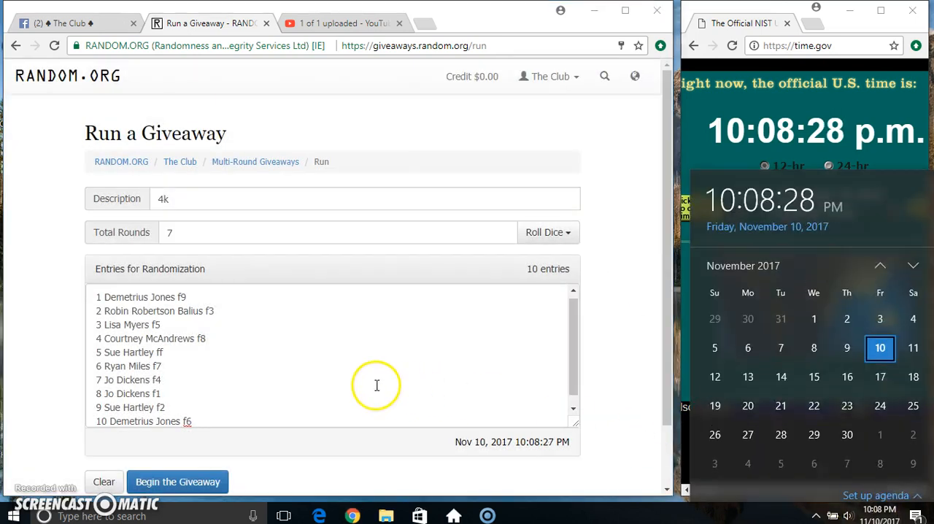
{"action": "left_click", "coordinate": [177, 481]}
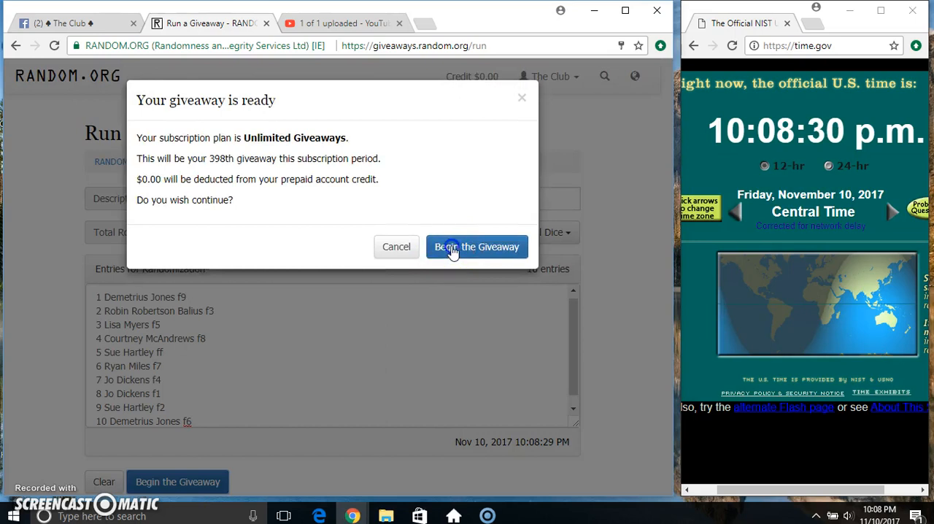
{"action": "left_click", "coordinate": [476, 246]}
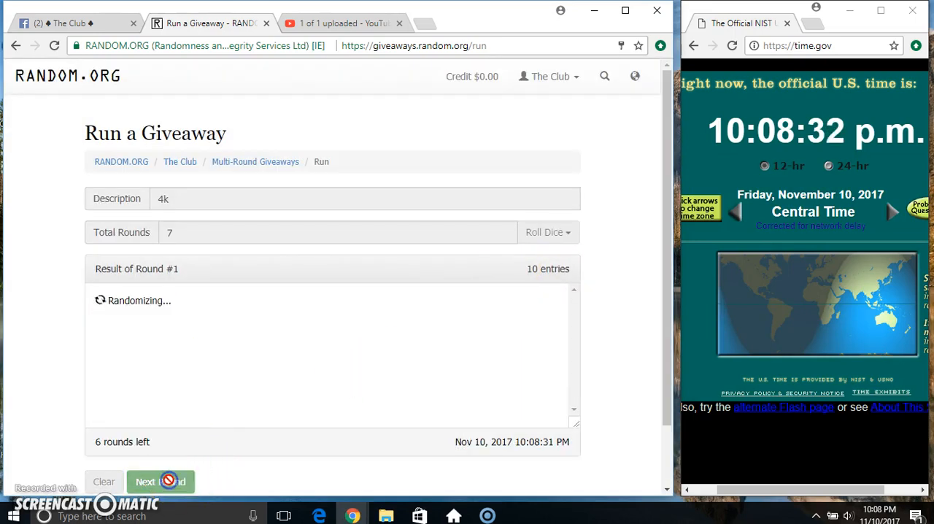
{"action": "left_click", "coordinate": [161, 482]}
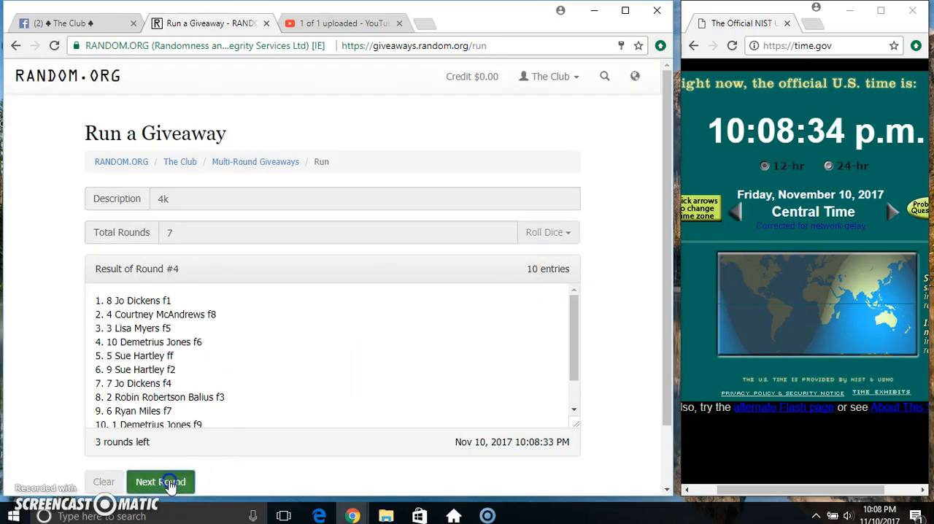
{"action": "left_click", "coordinate": [161, 482]}
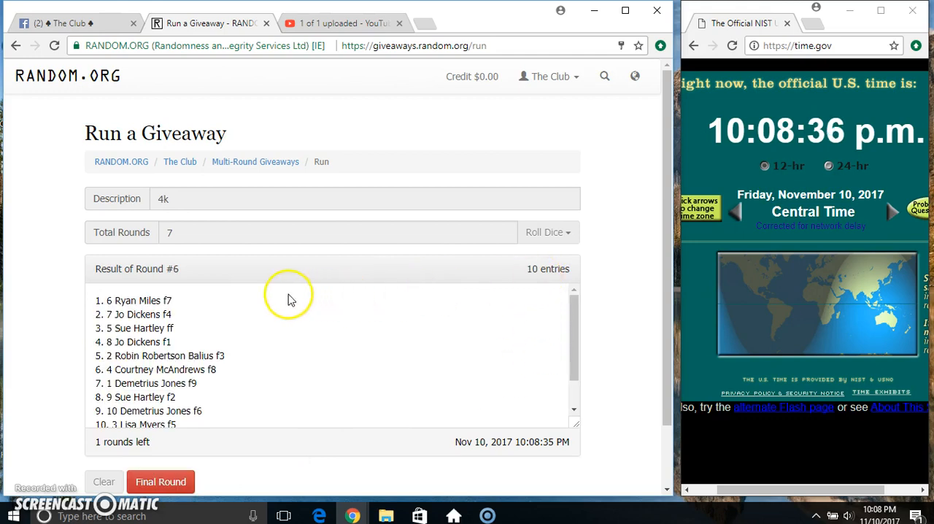
{"action": "scroll", "scroll_direction": "down", "scroll_amount": 3}
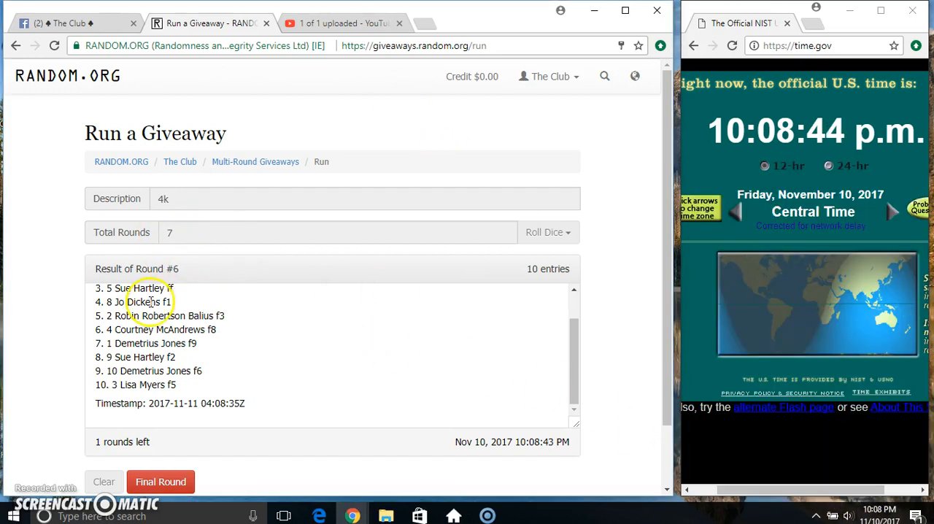
{"action": "left_click", "coordinate": [160, 481]}
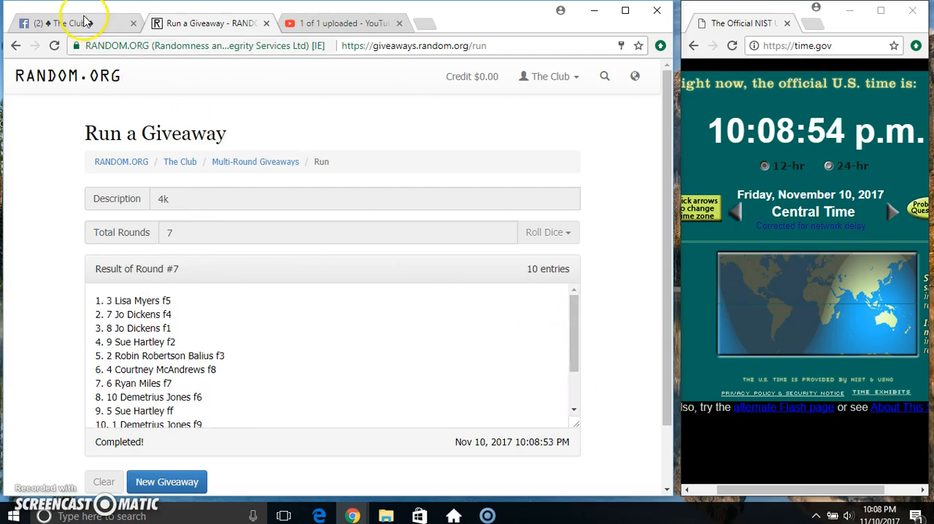
Step: Post a 'done' comment after 'setting up' and 'live' in the Facebook giveaway thread
{"action": "left_click", "coordinate": [66, 15]}
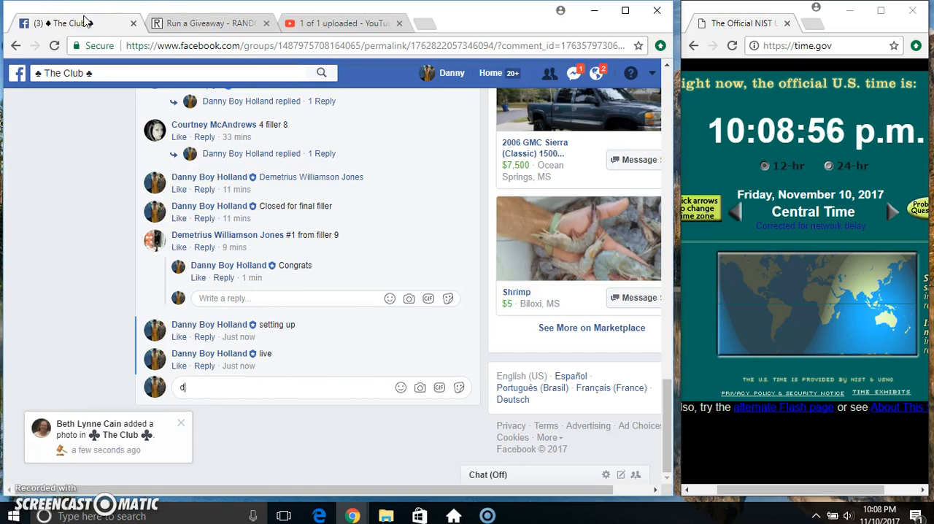
{"action": "key", "text": "Enter"}
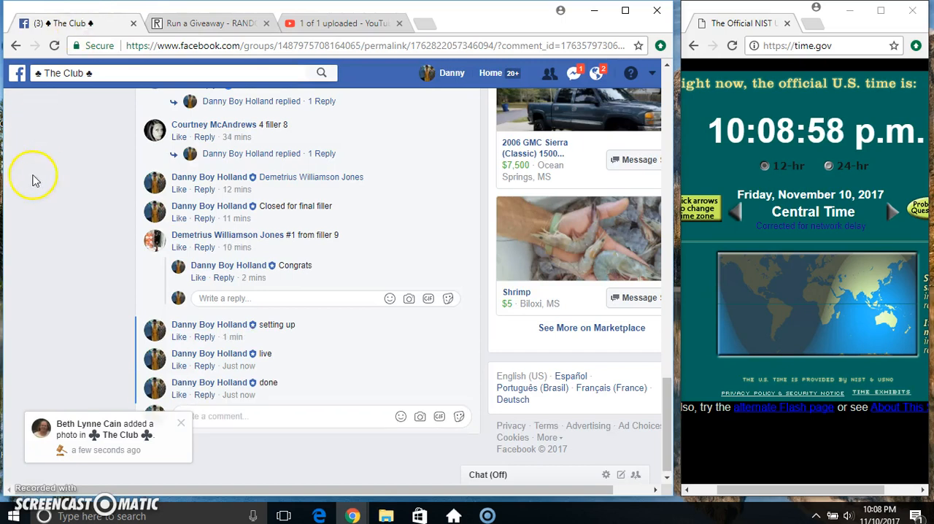
{"action": "mouse_move", "coordinate": [244, 395]}
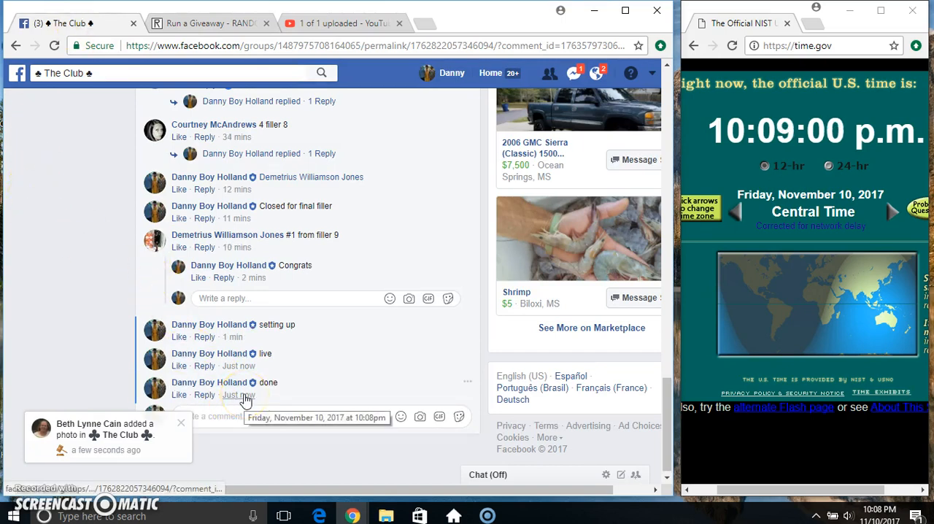